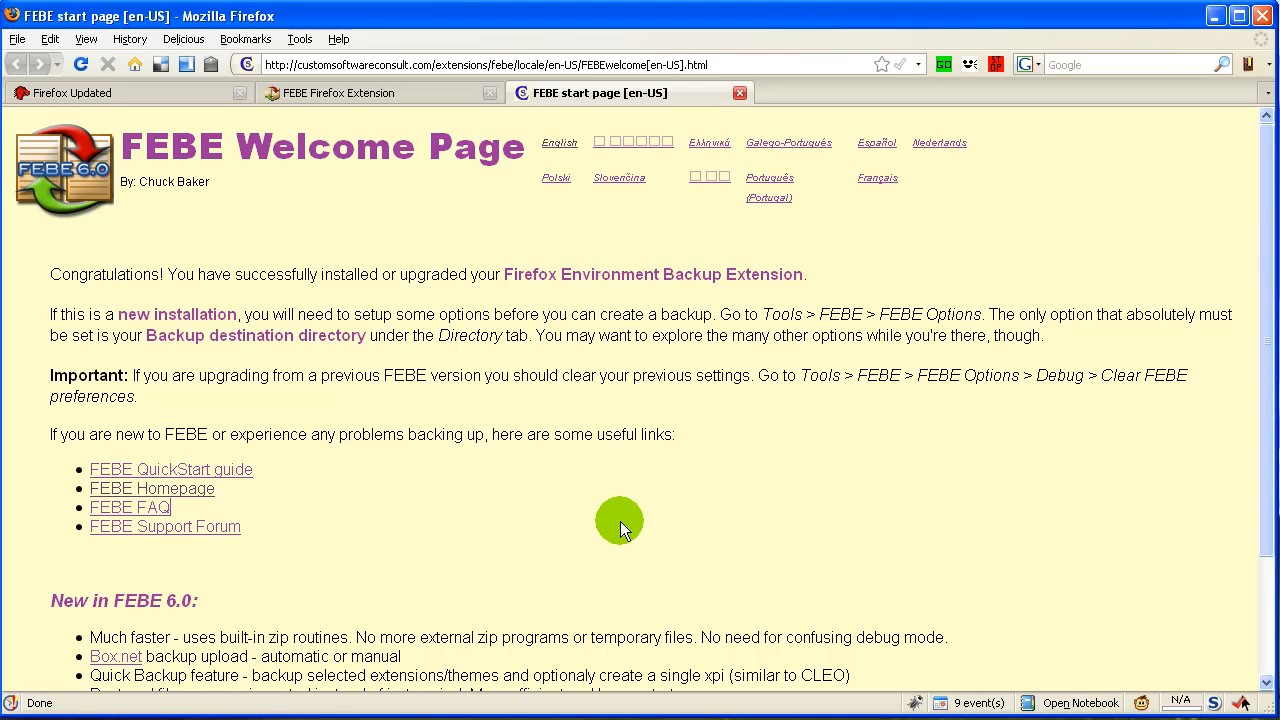
mouse_move(580, 494)
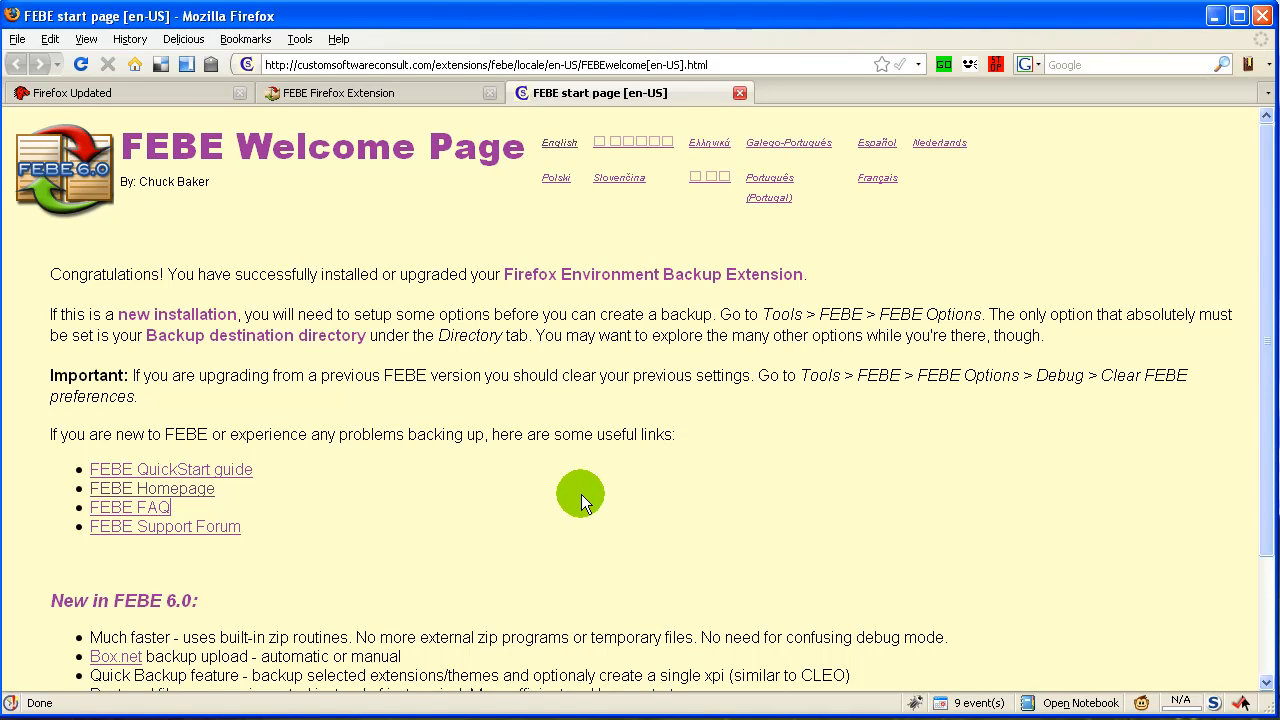
mouse_move(560, 482)
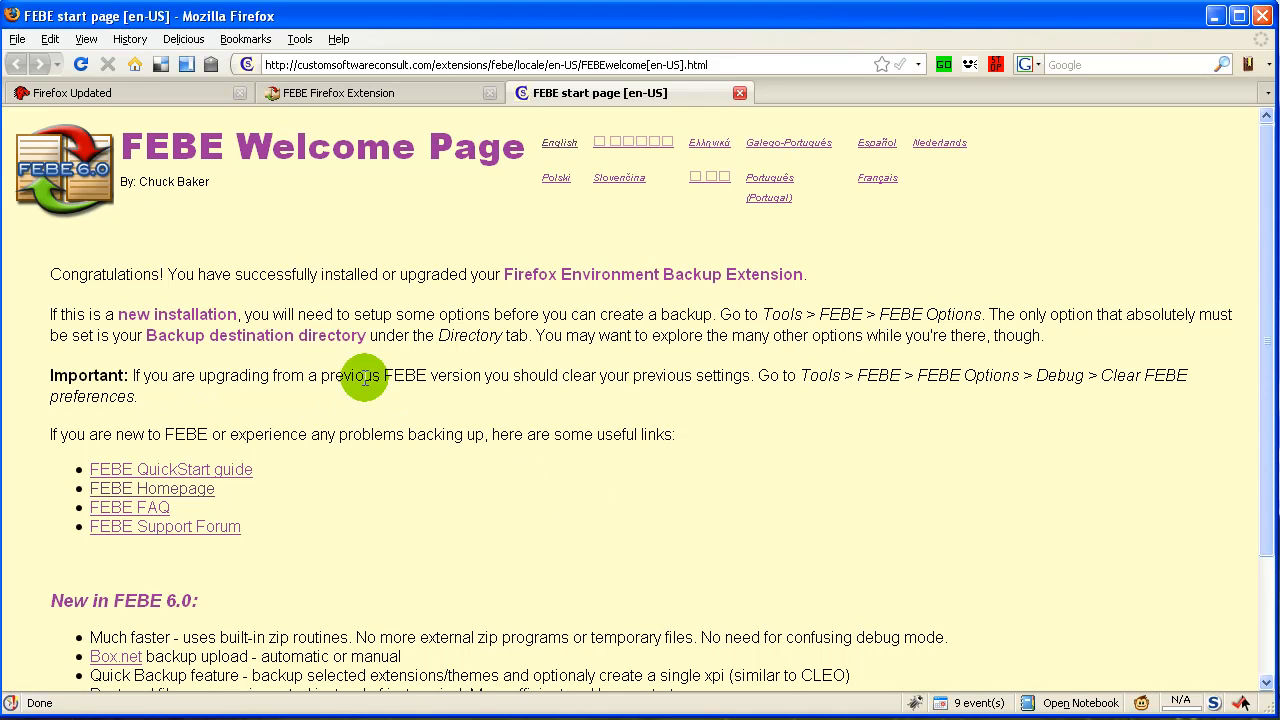
Clear all FEBE preferences from the Misc settings and dismiss the options window.
left_click(298, 40)
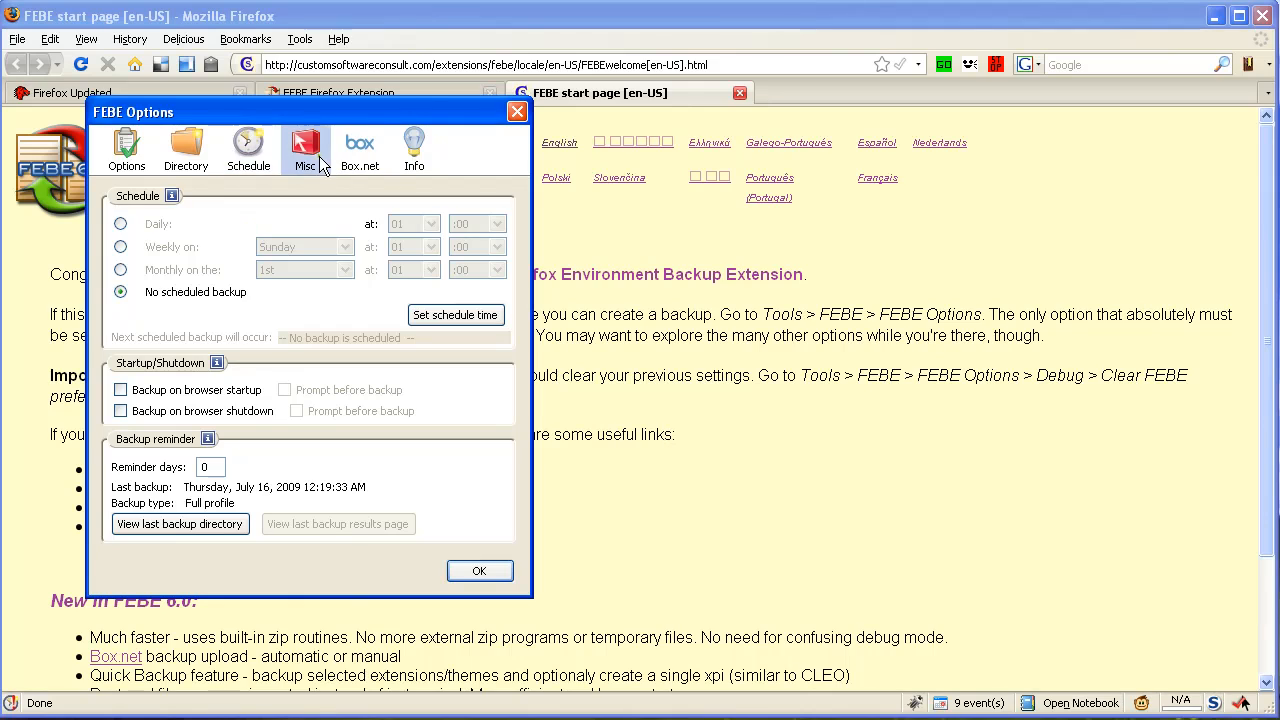
left_click(304, 148)
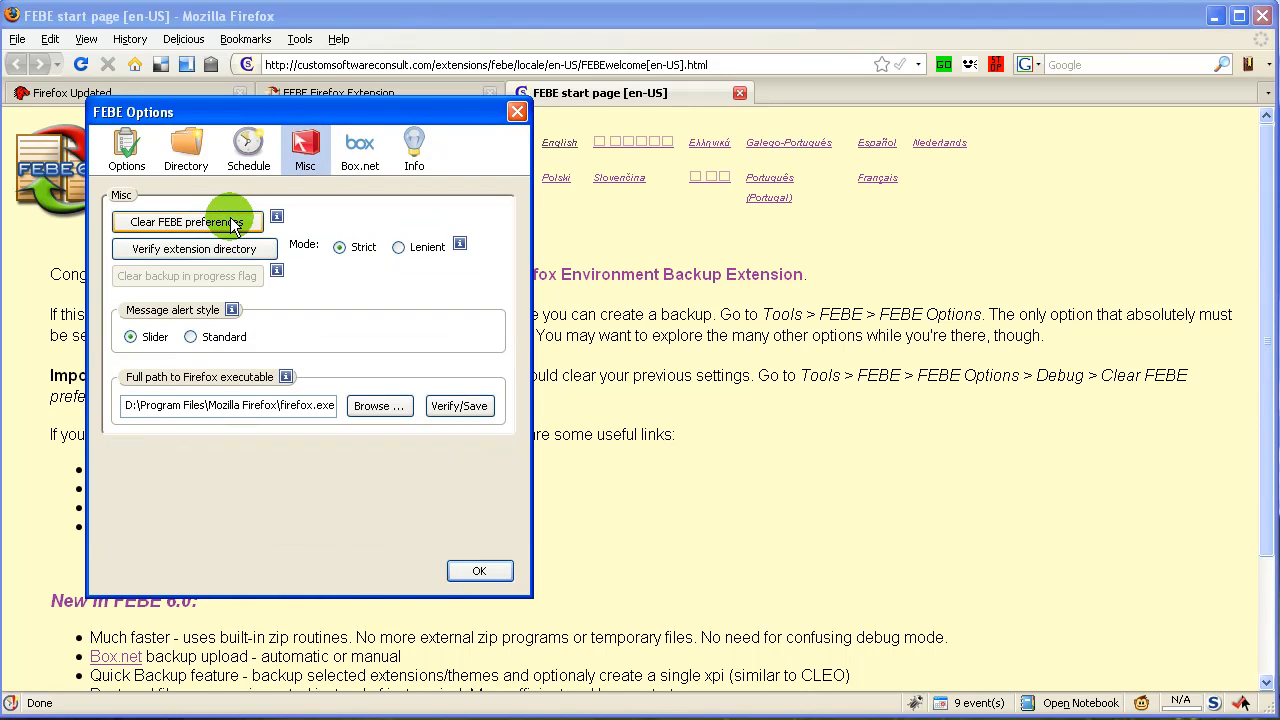
mouse_move(480, 572)
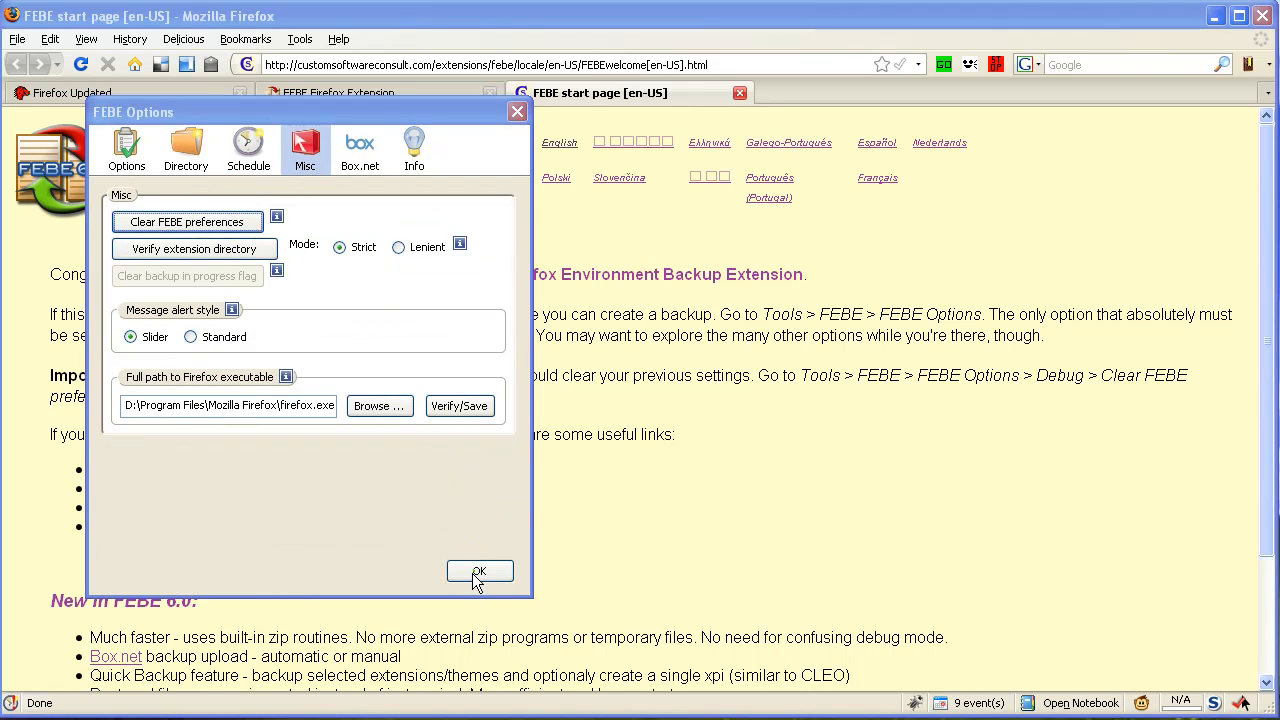
left_click(480, 572)
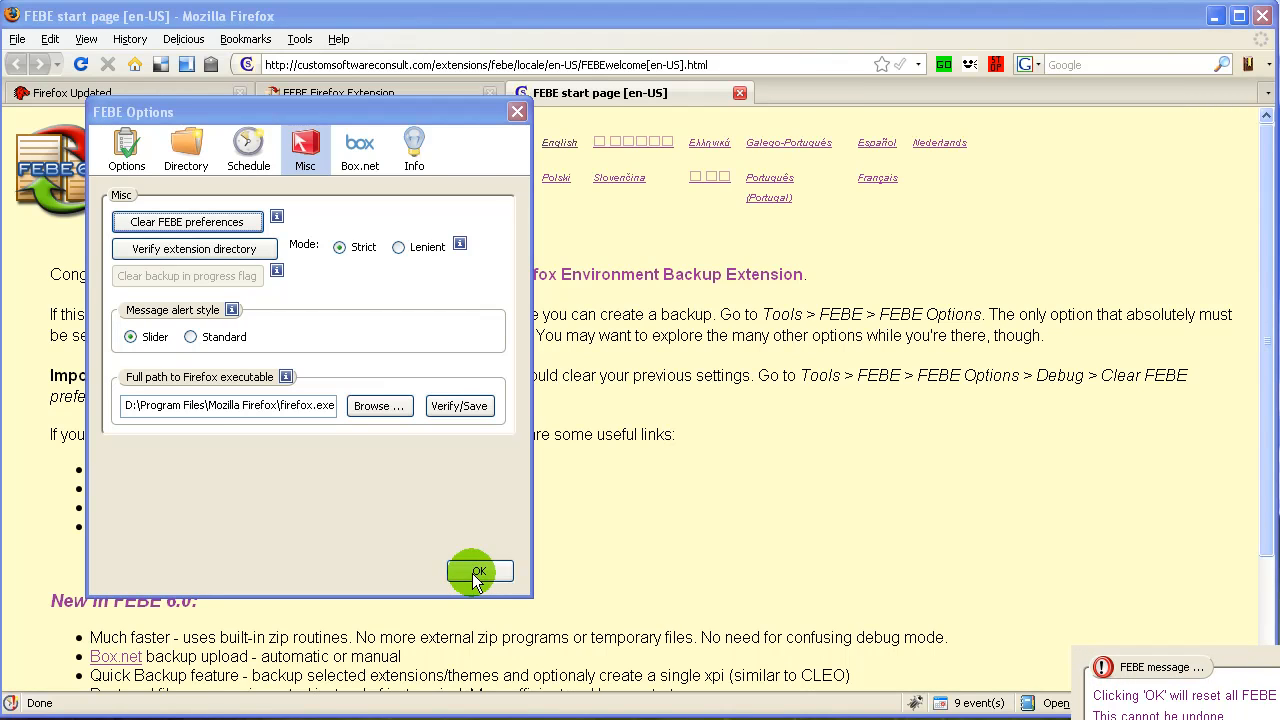
left_click(480, 572)
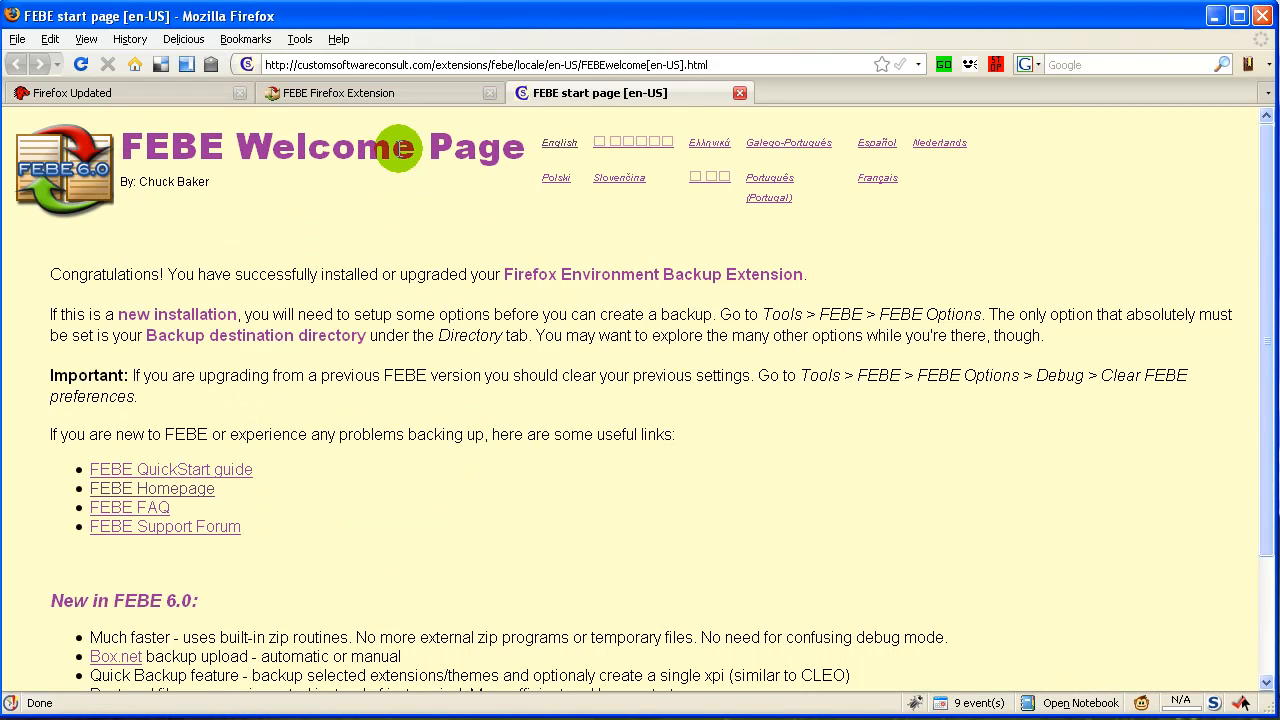
Set the FEBE backup type to Full profile and move to the Directory settings.
left_click(300, 40)
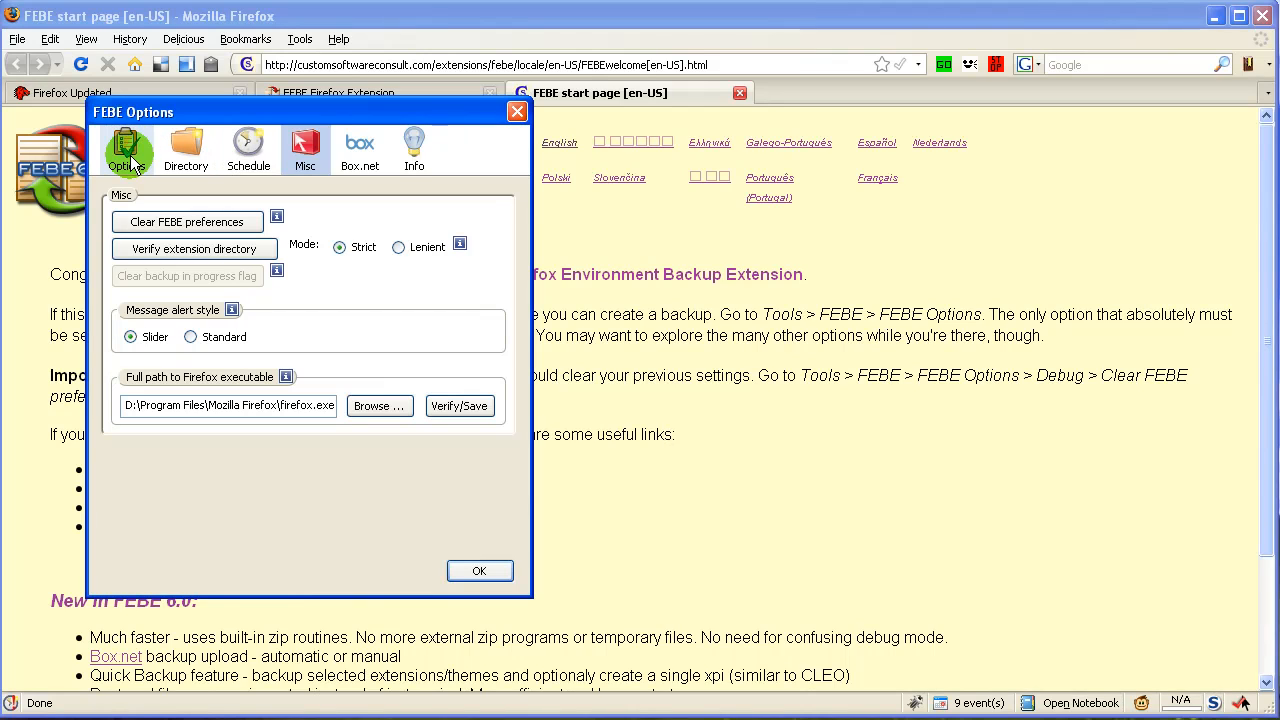
left_click(126, 148)
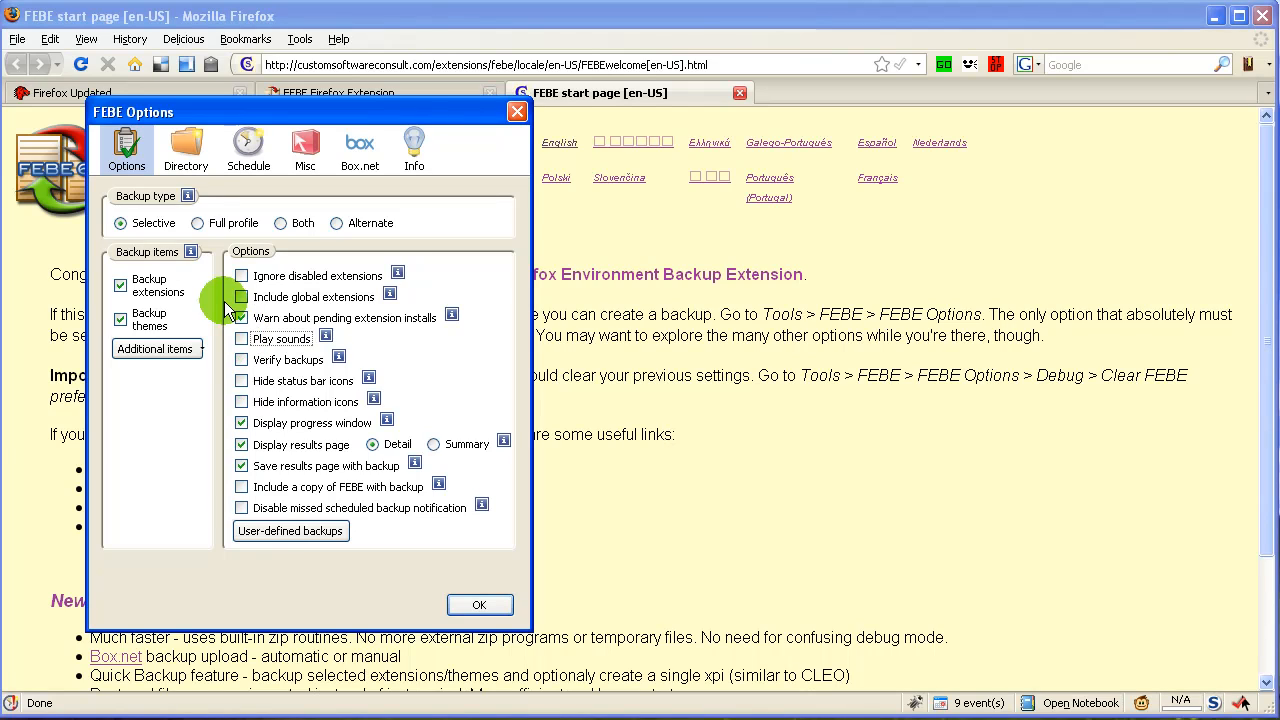
left_click(196, 222)
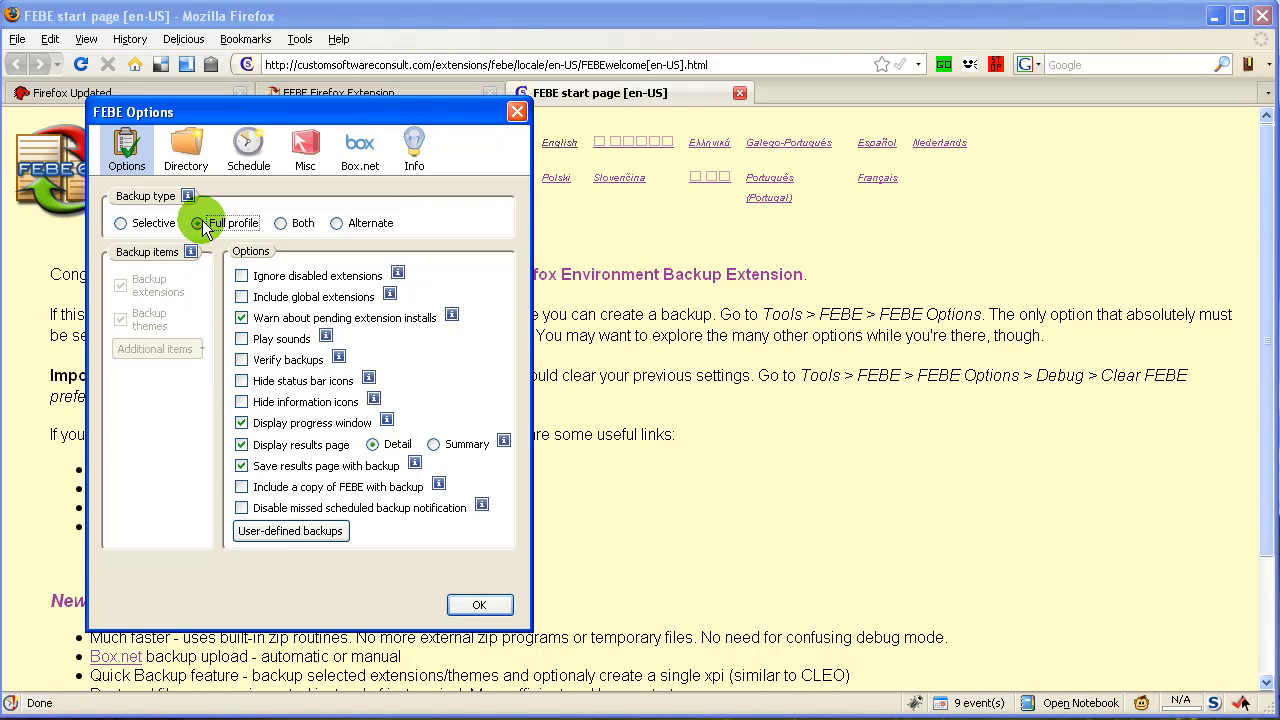
left_click(184, 148)
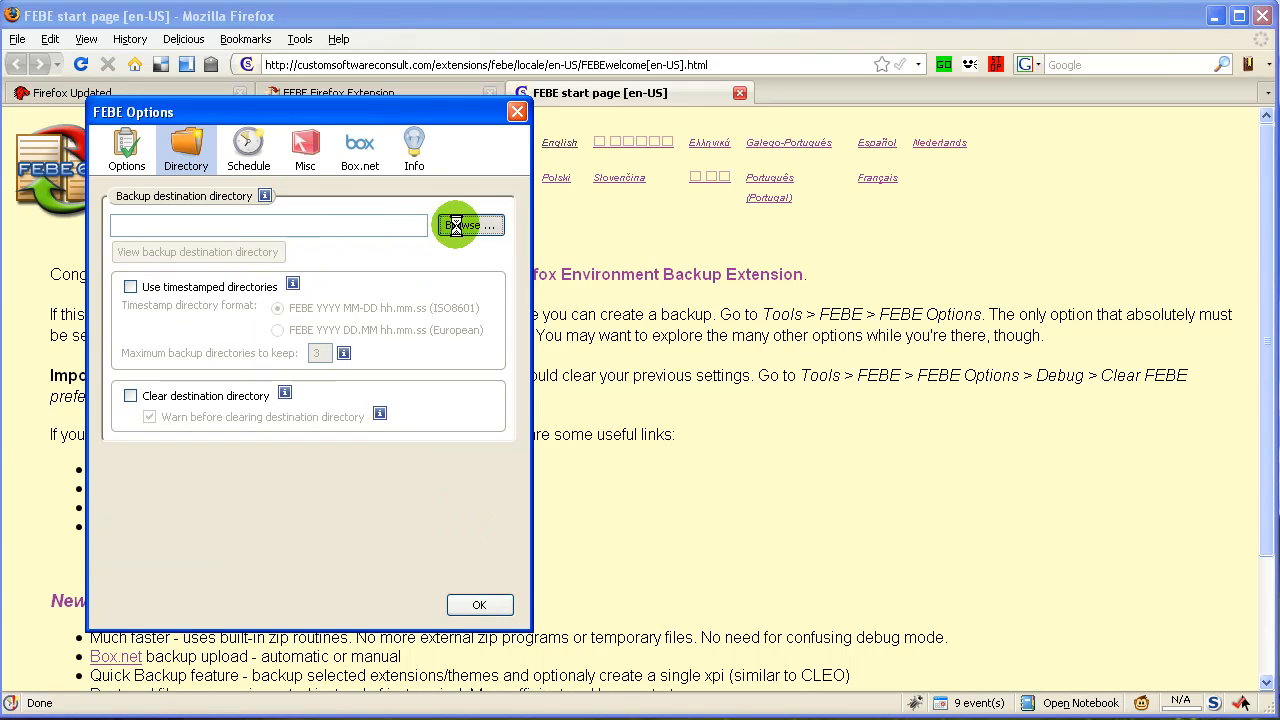
Browse My Computer and choose backups (Z:) as the backup destination directory.
left_click(470, 224)
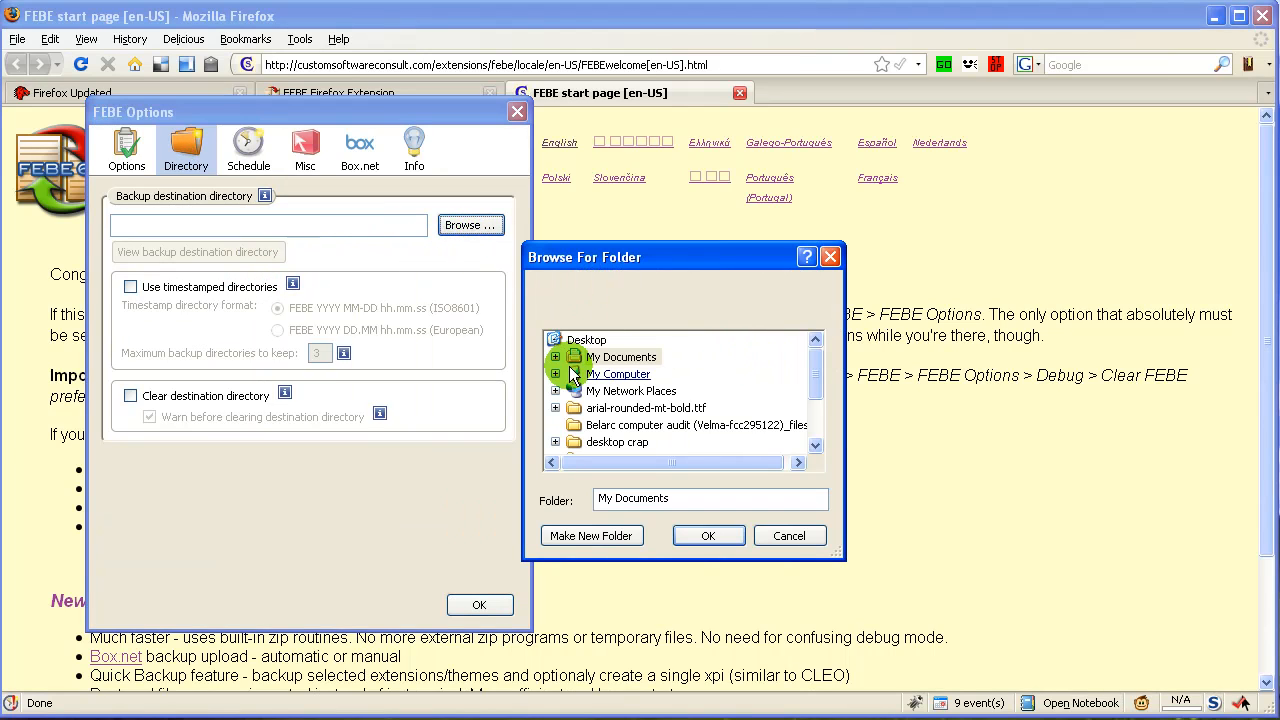
left_click(556, 374)
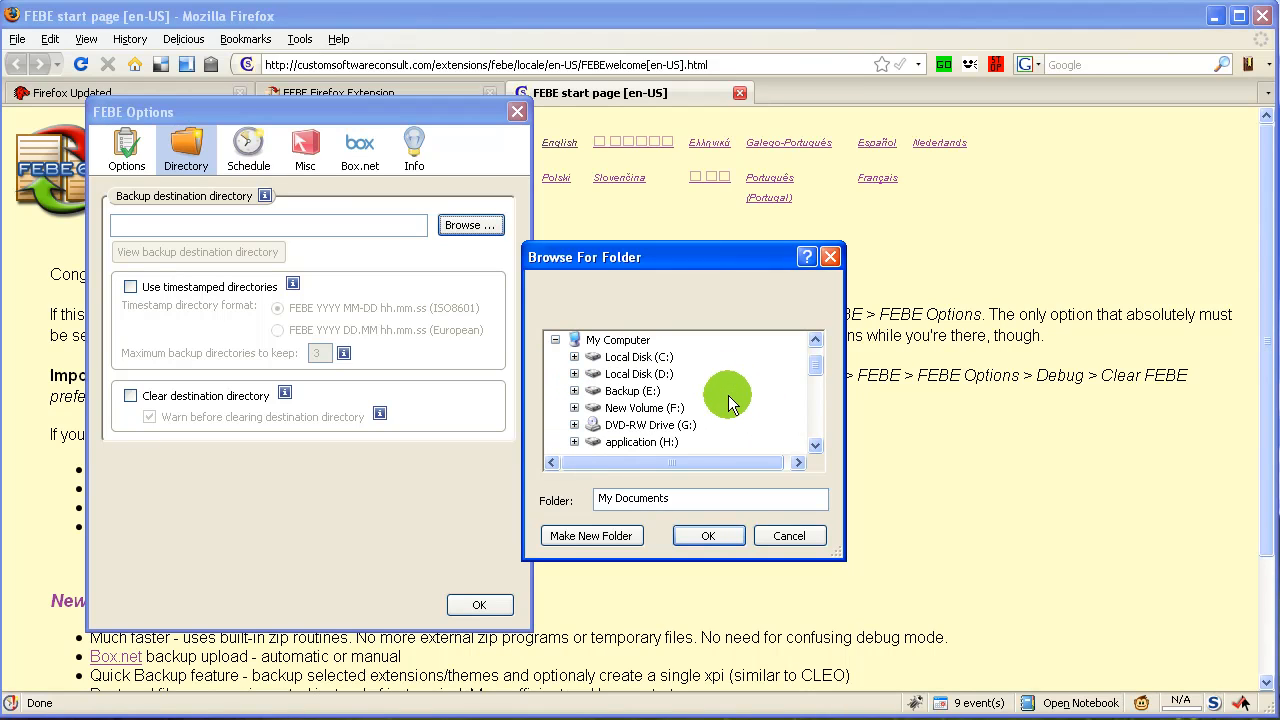
scroll("down", 3)
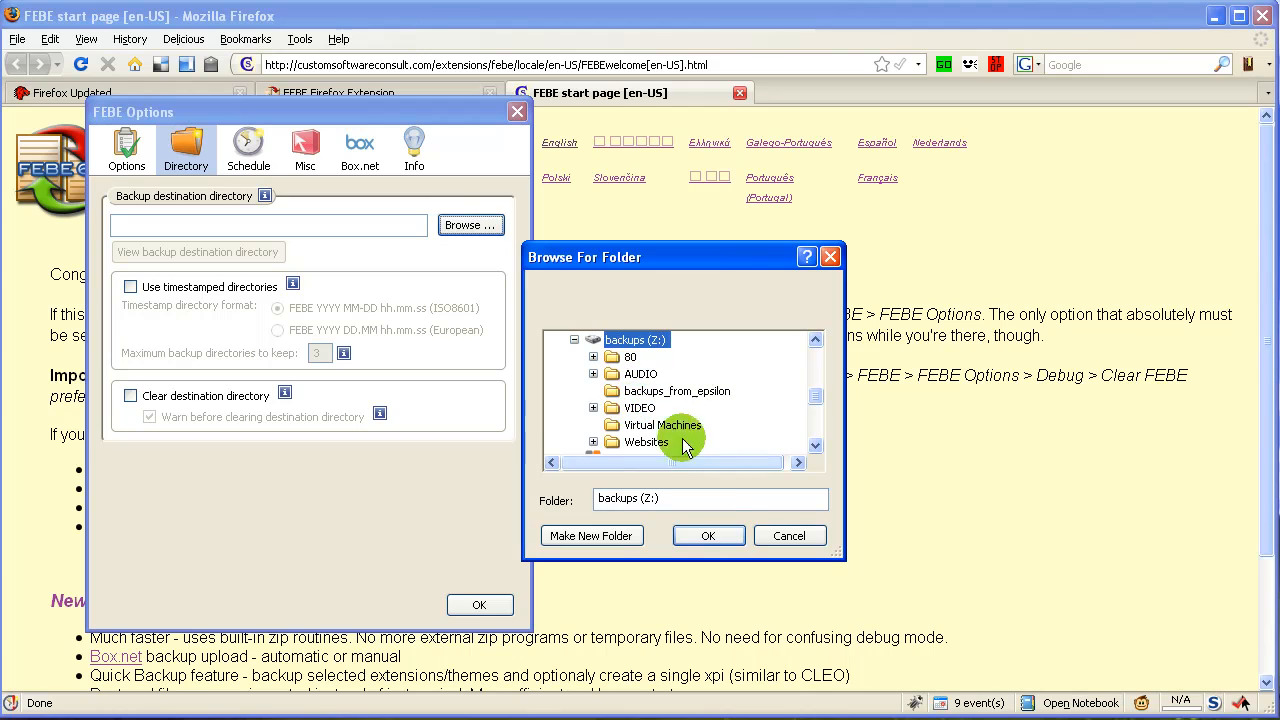
left_click(708, 536)
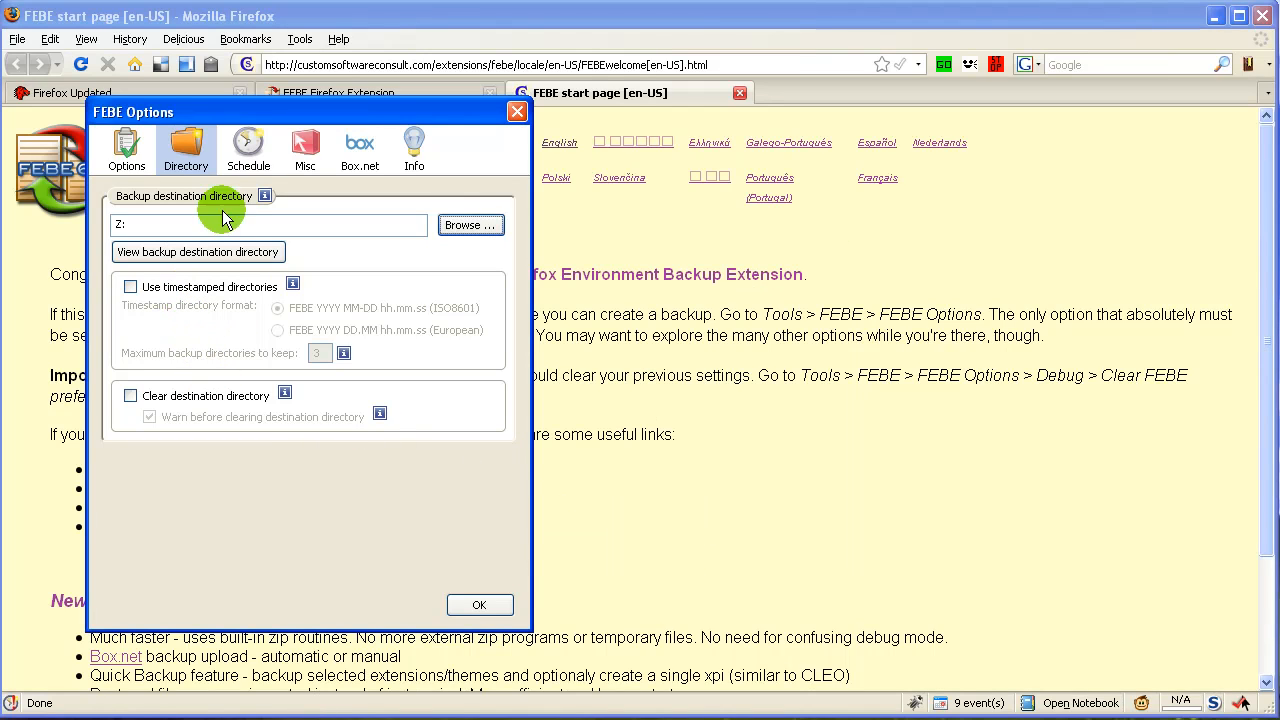
Review the Schedule settings and save the options with the Z: destination.
left_click(248, 148)
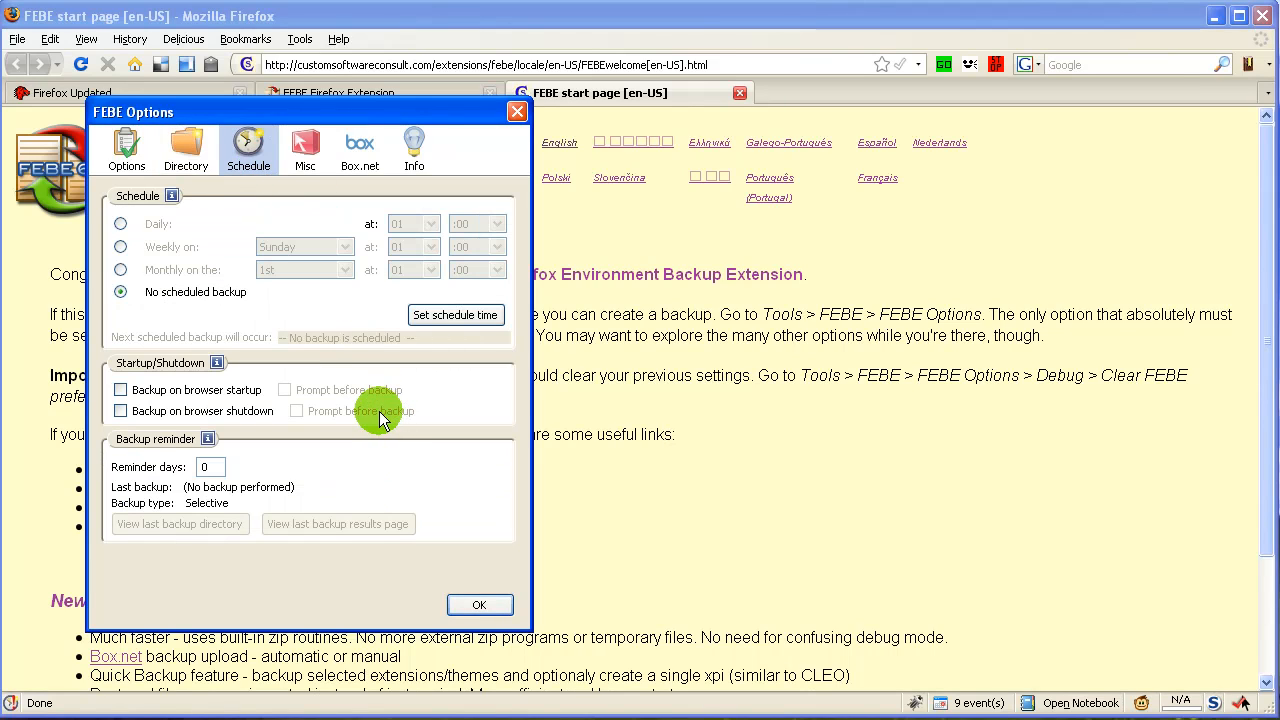
mouse_move(370, 400)
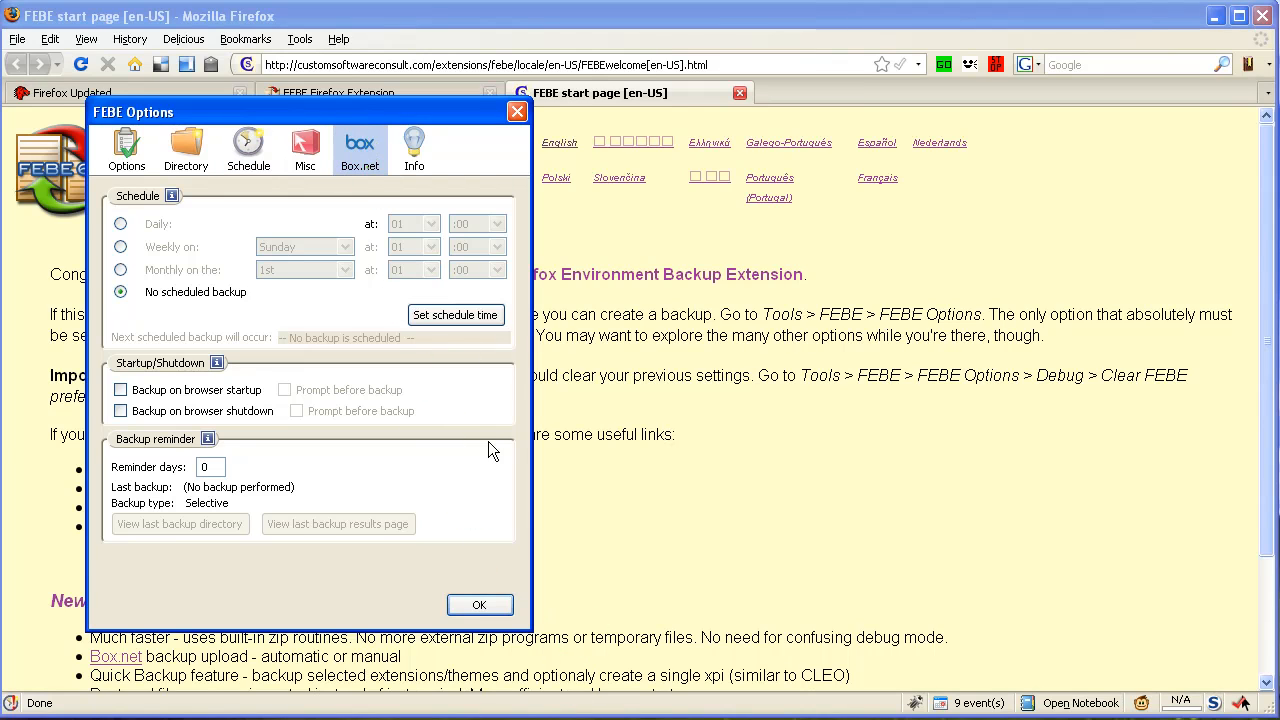
left_click(480, 604)
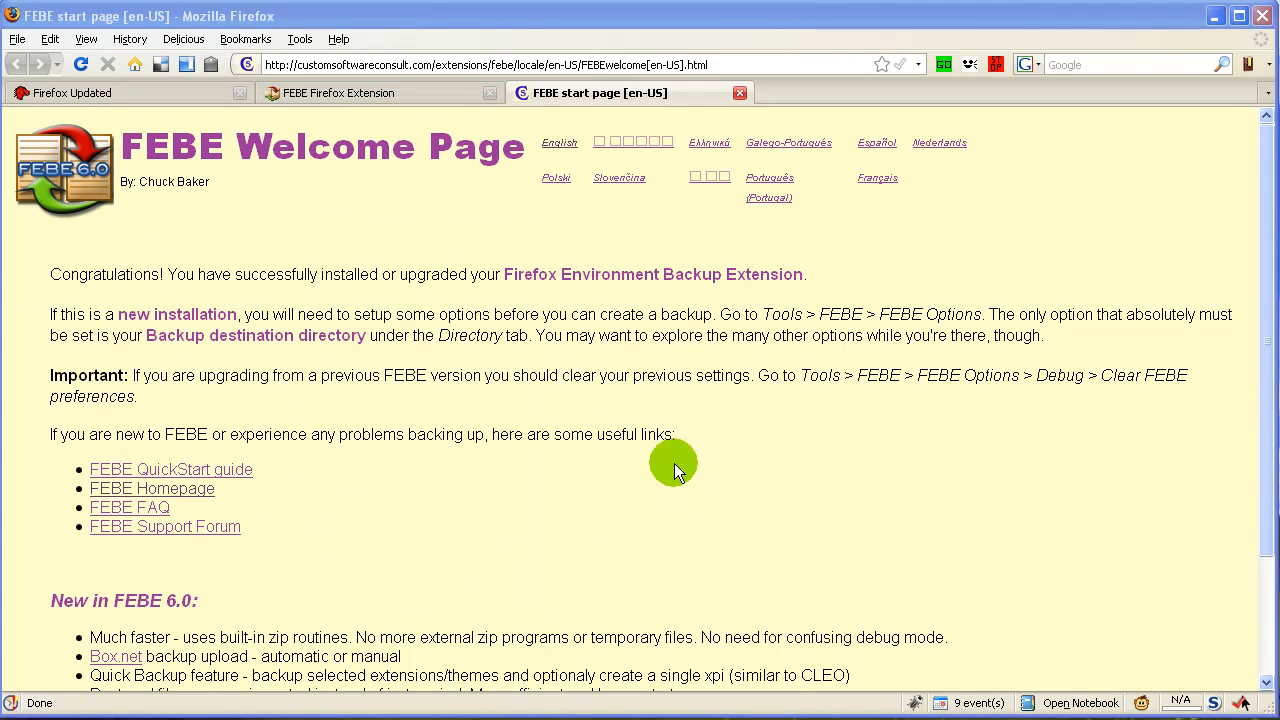
Run Perform Backup from the FEBE menu, producing the Results Report.
left_click(300, 38)
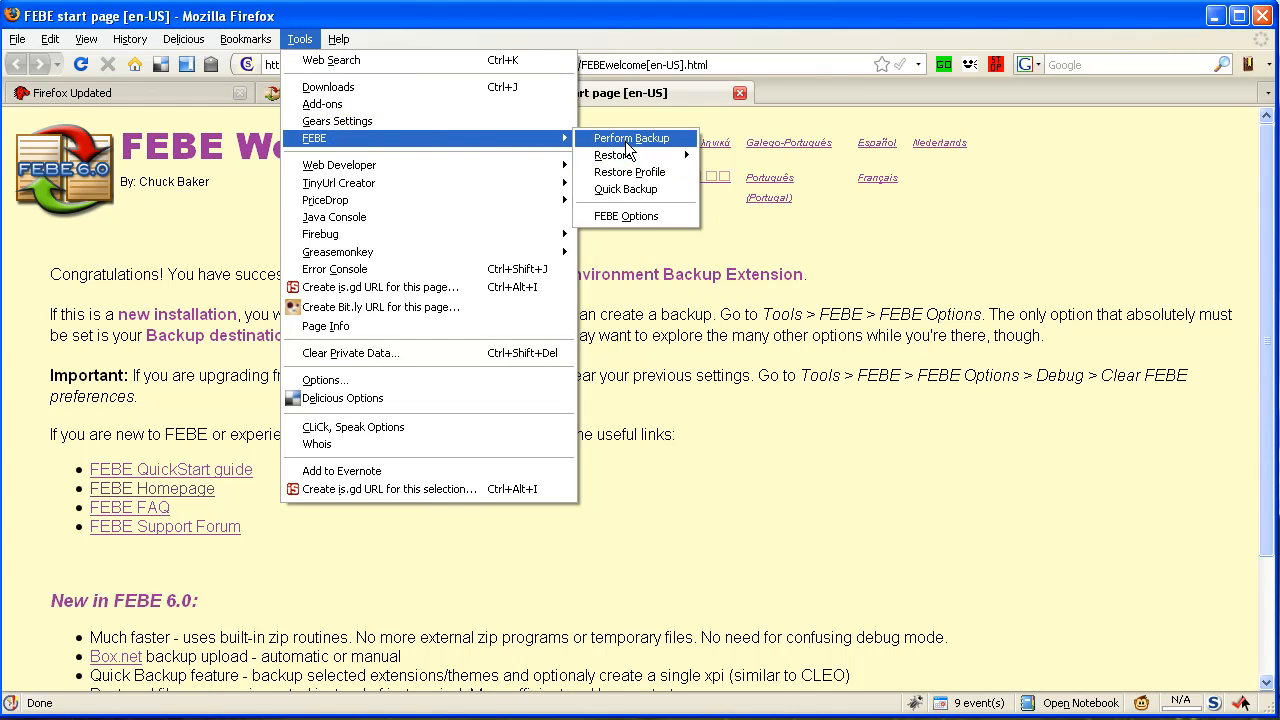
left_click(628, 138)
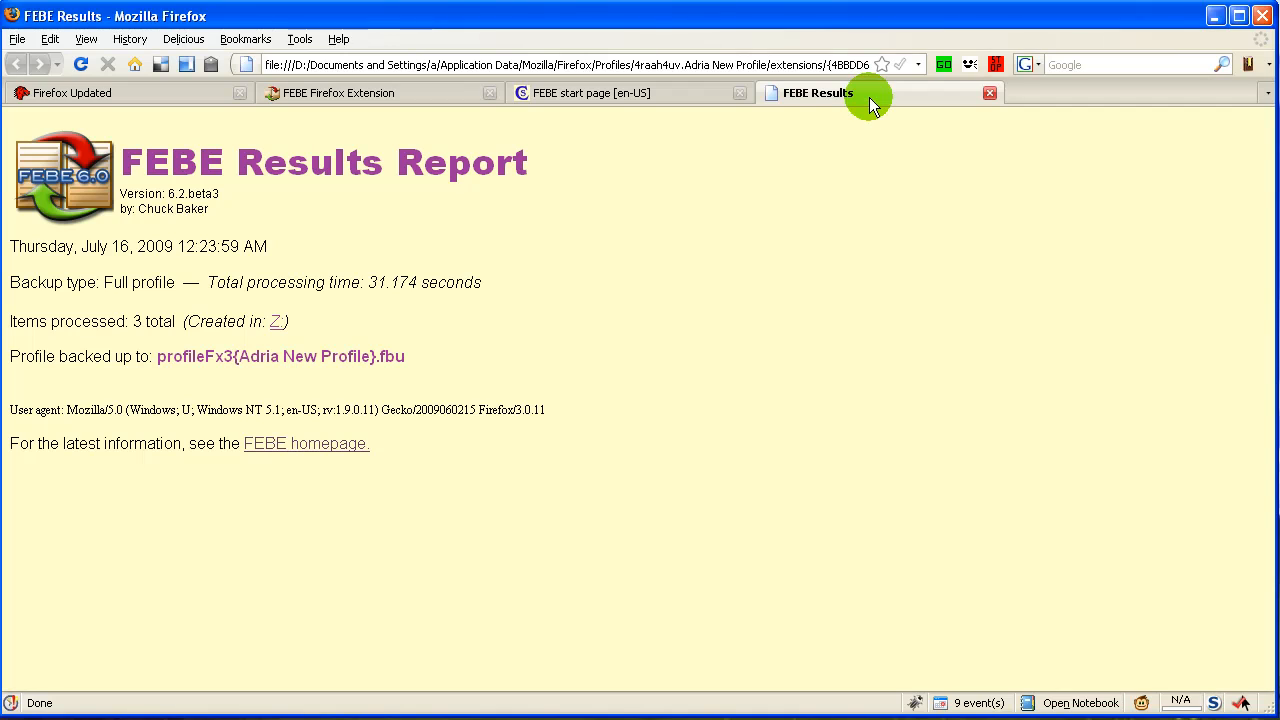
mouse_move(352, 232)
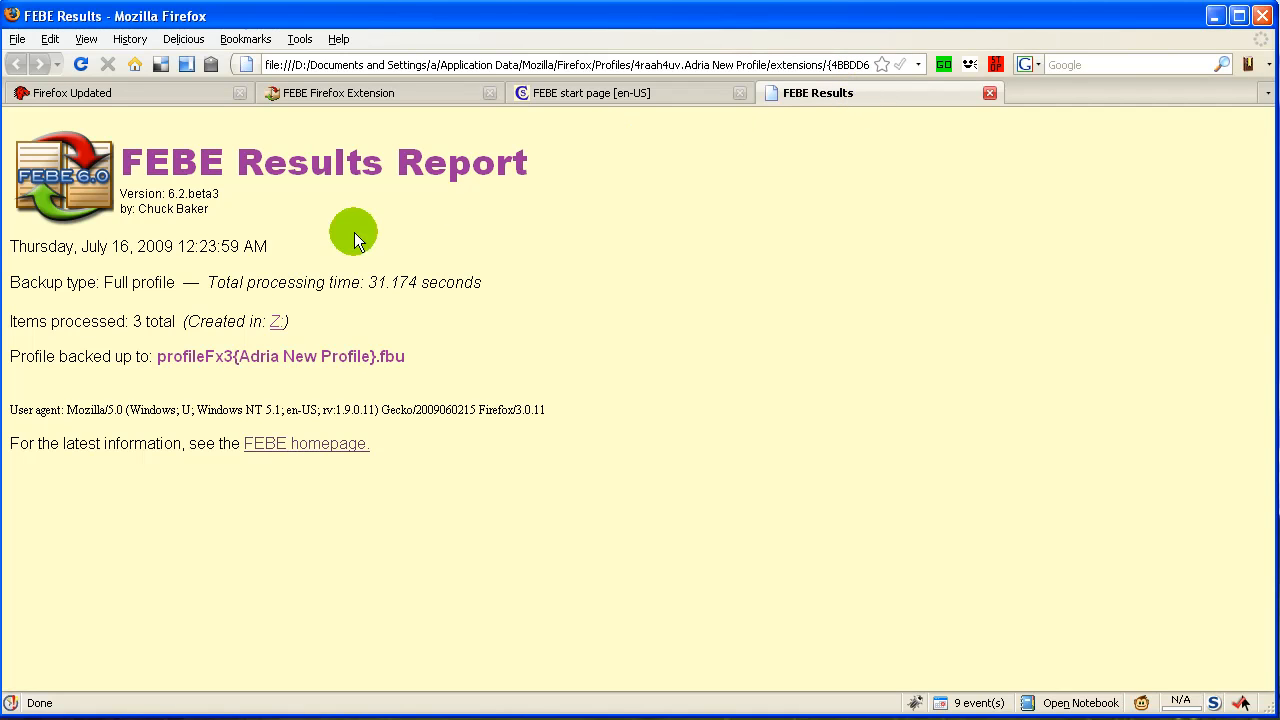
mouse_move(360, 318)
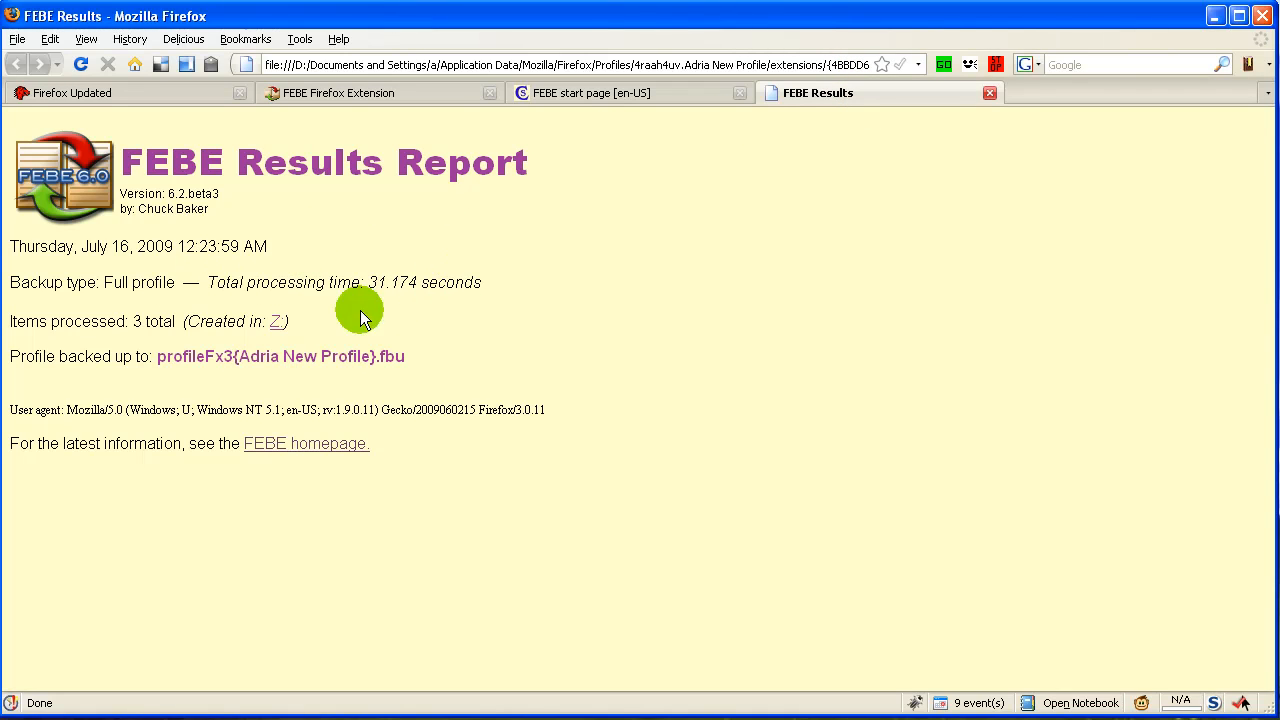